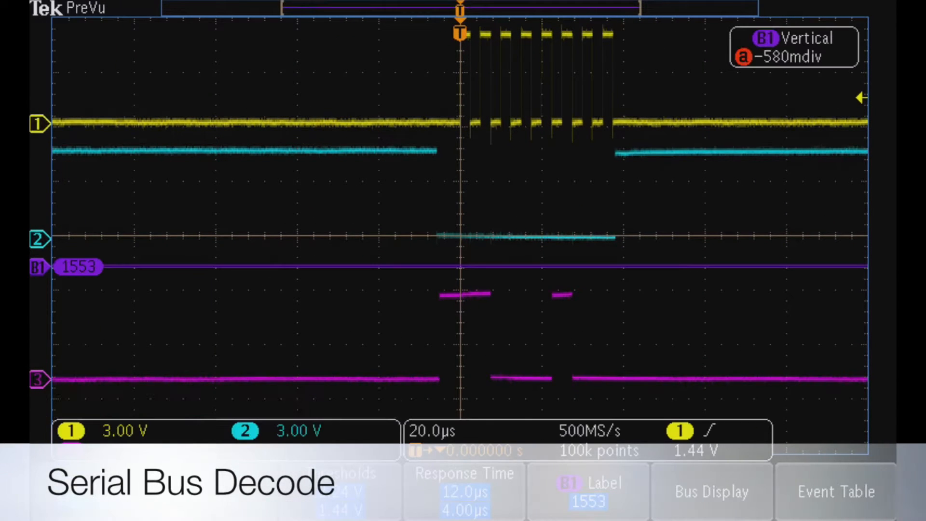
Step: Set bus B1 to SPI decoding and assign channel 1 as the SCLK input
left_click(137, 334)
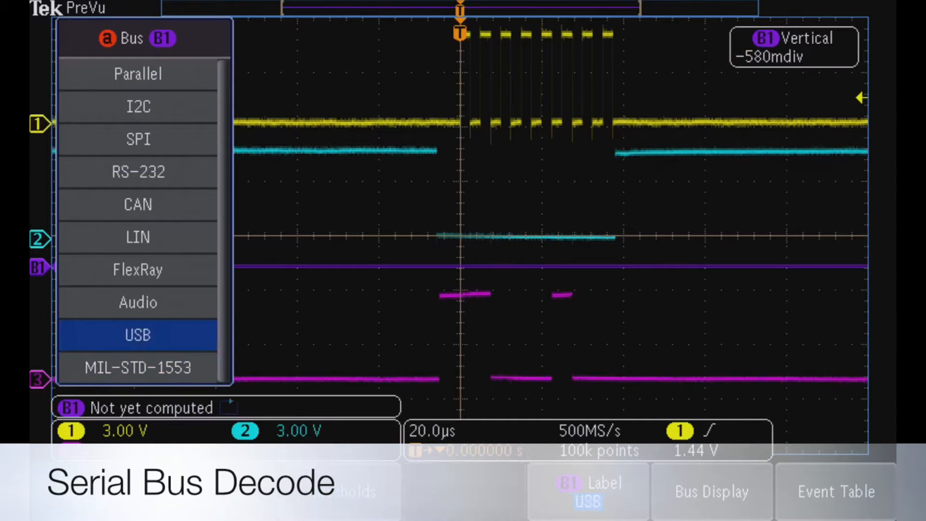
left_click(138, 139)
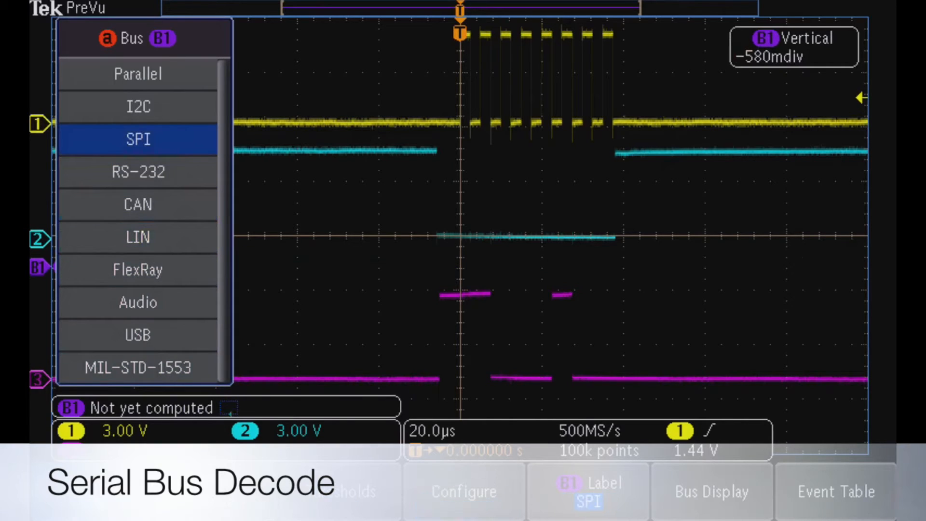
left_click(138, 139)
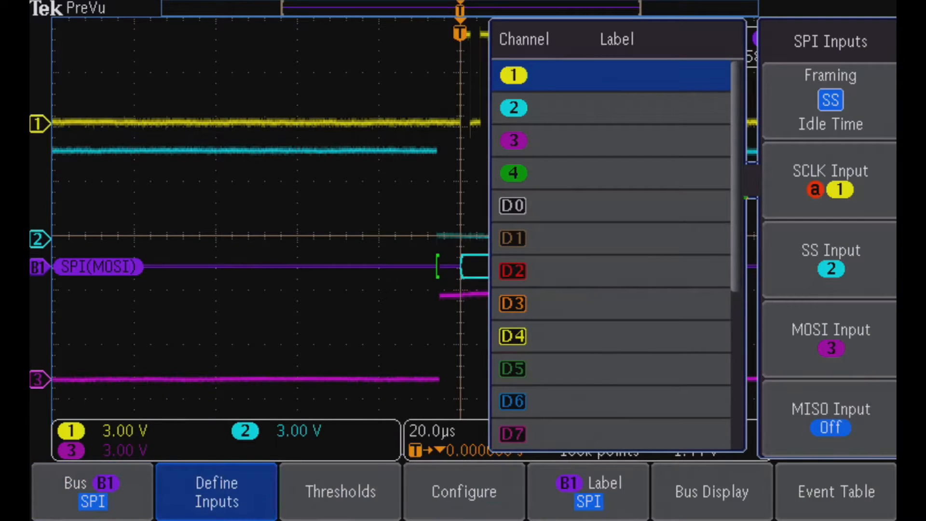
left_click(340, 491)
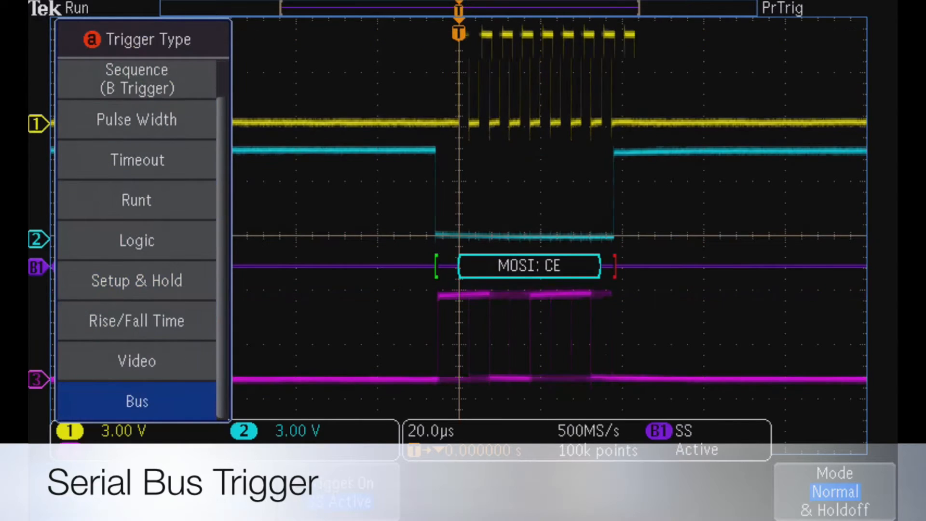
Step: Set the trigger type to Bus and trigger on SS Active
left_click(137, 401)
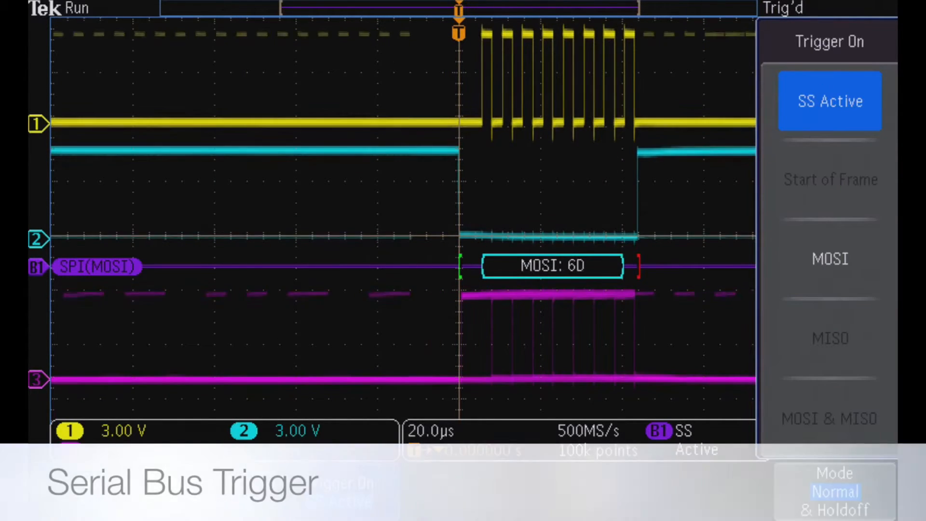
left_click(829, 258)
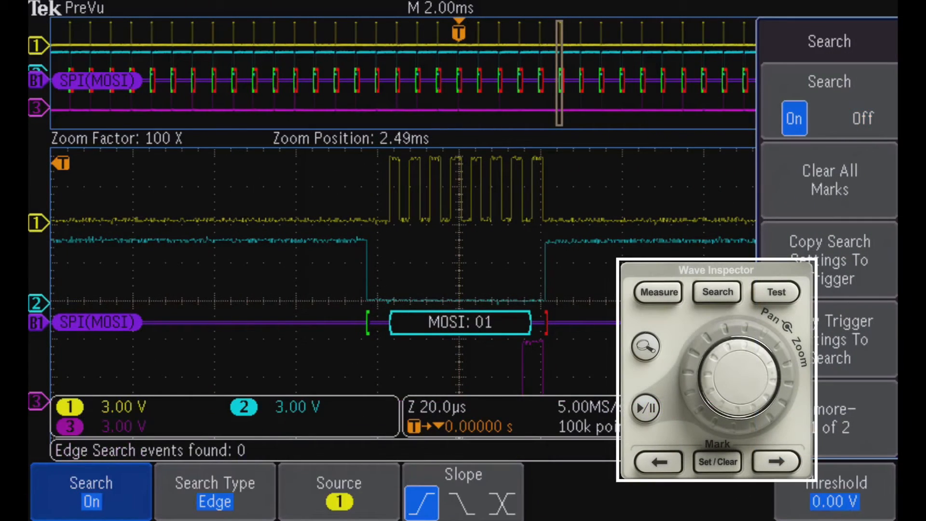
Step: Change the Wave Inspector search type to Bus and search for SS Active events
left_click(214, 491)
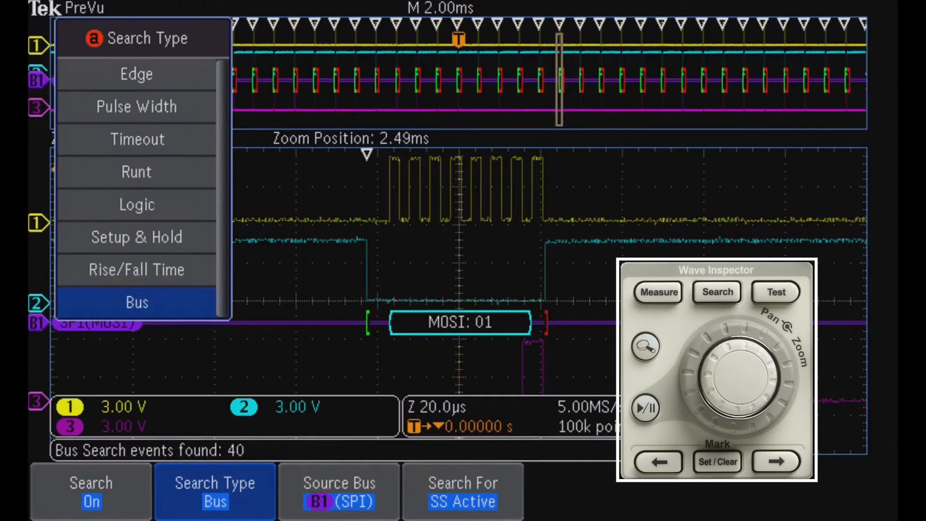
left_click(463, 491)
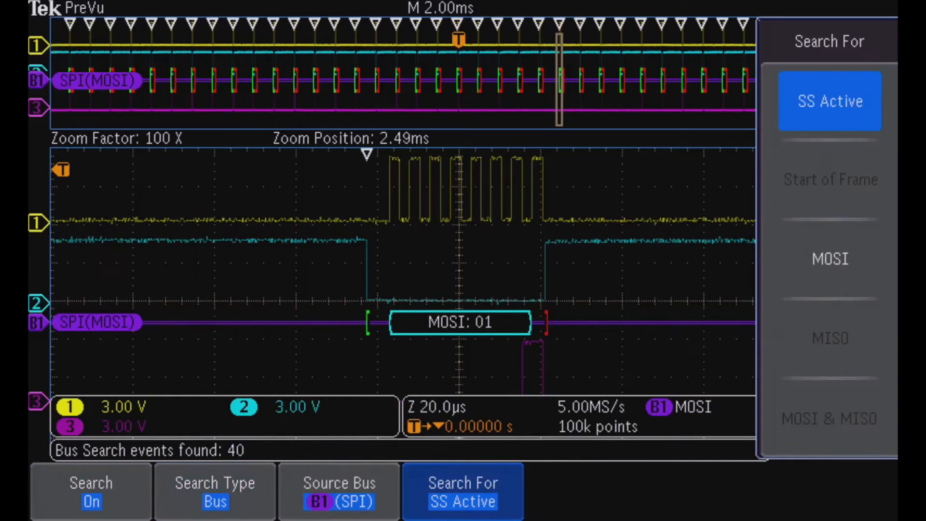
left_click(829, 258)
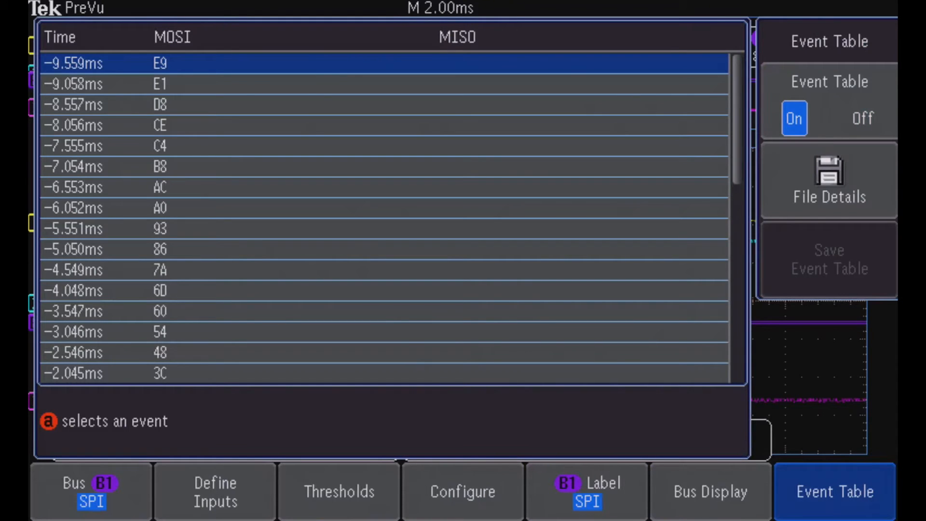
Step: Select the 3C event, turn the event table off, and show bus values in Binary
left_click(378, 207)
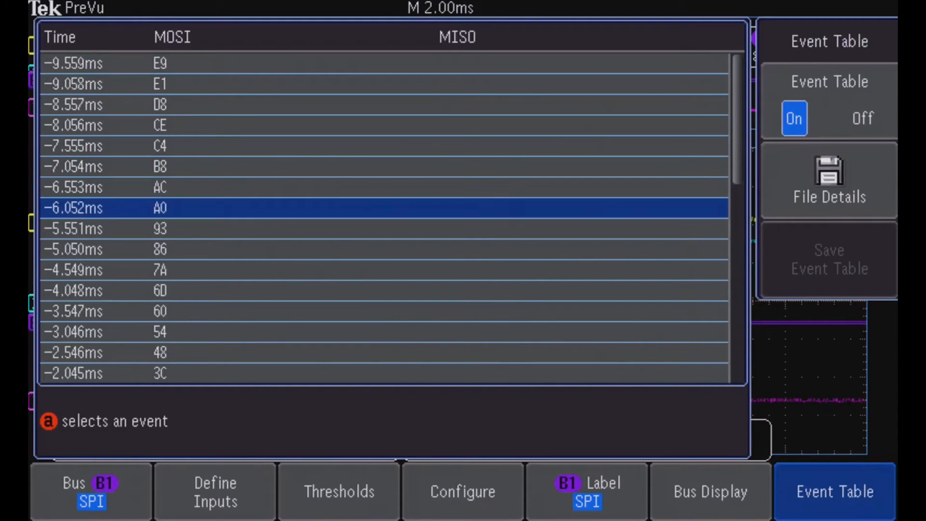
left_click(863, 118)
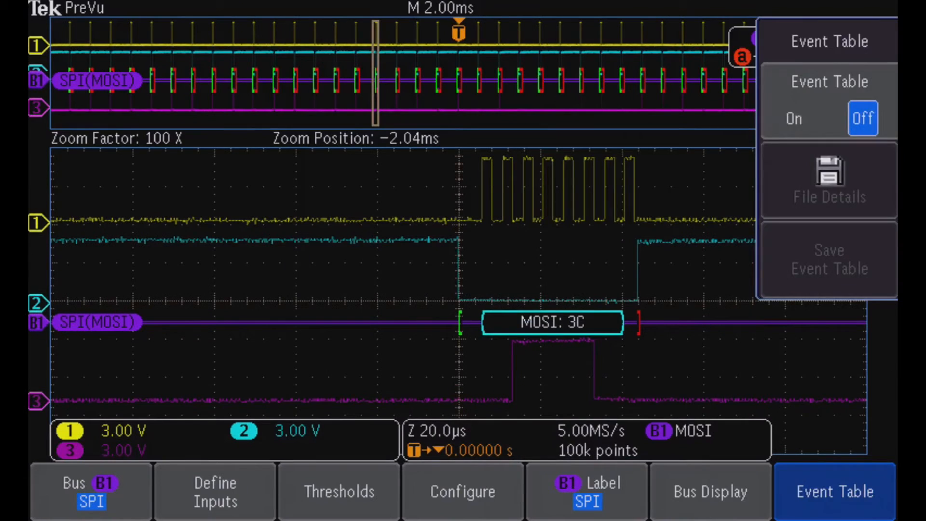
left_click(710, 491)
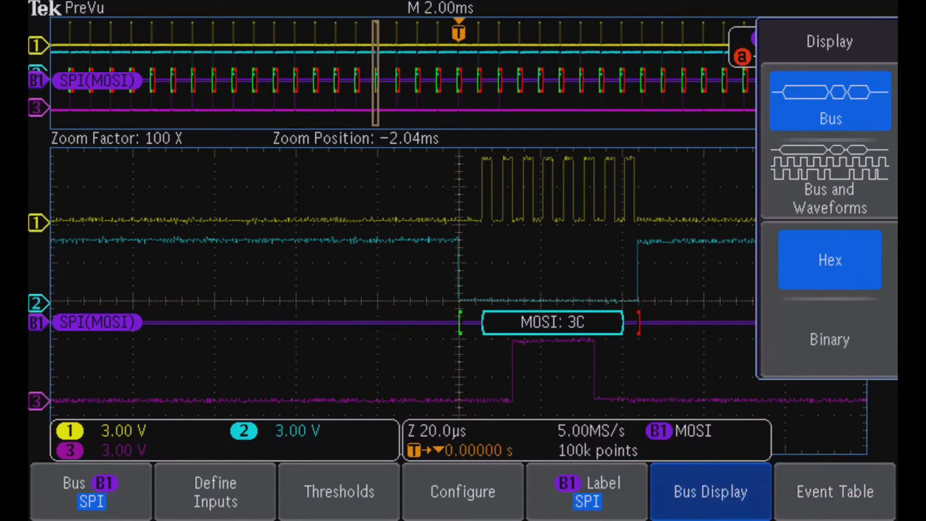
left_click(829, 340)
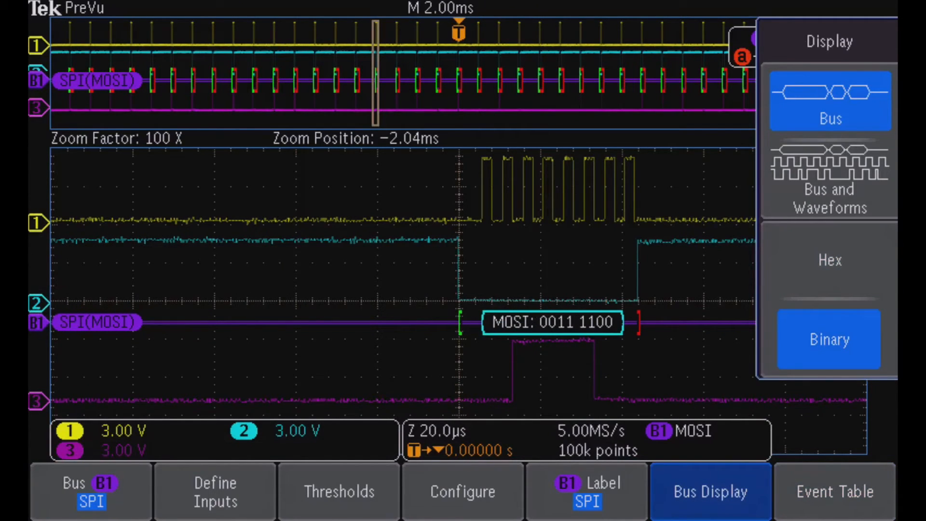